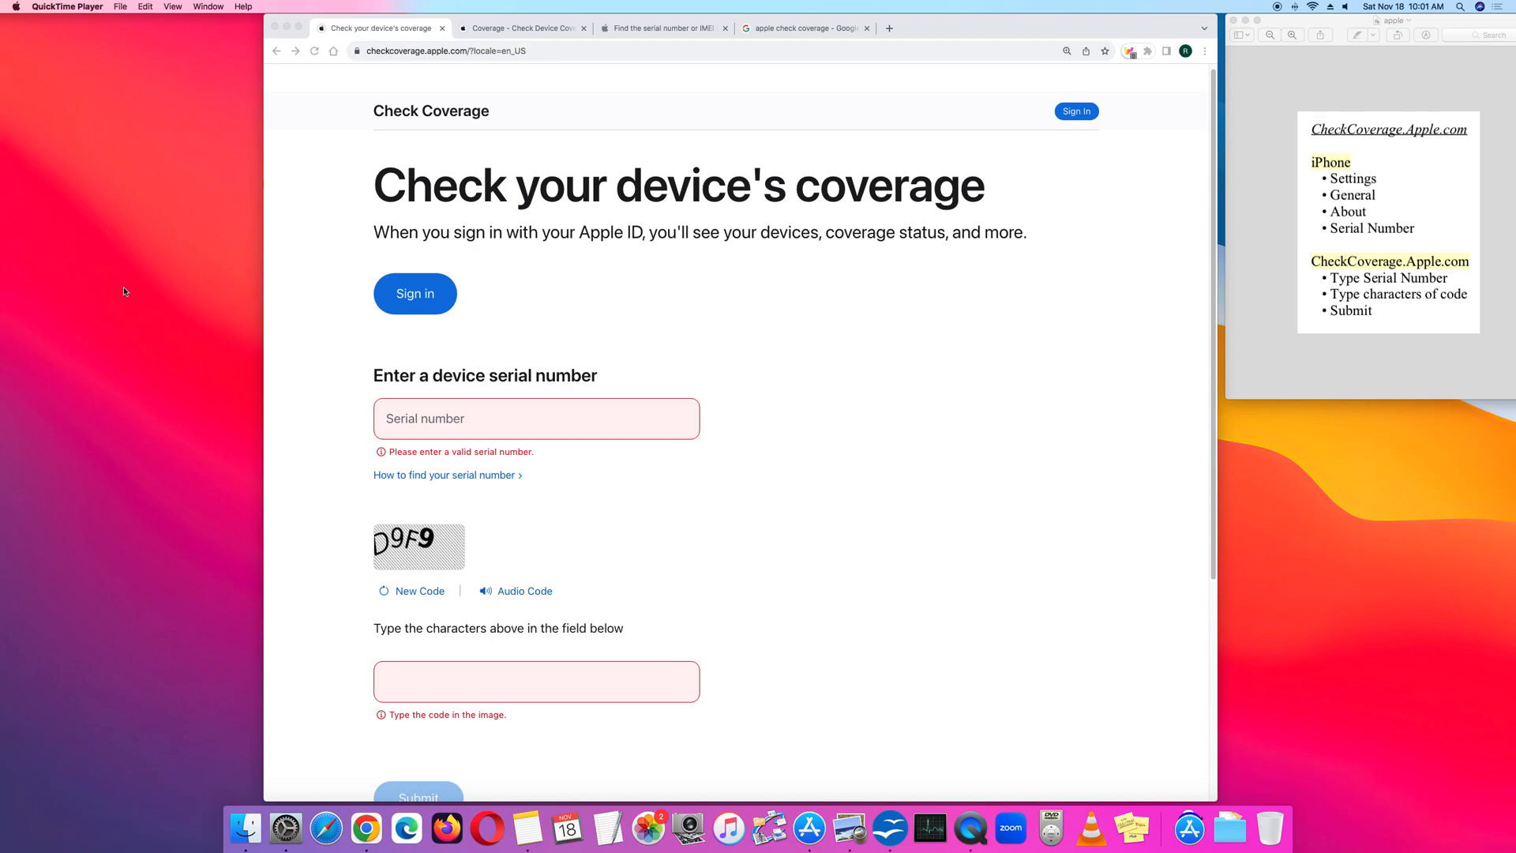
Switch to the Google results for 'apple check coverage'
{"action": "left_click", "coordinate": [804, 27]}
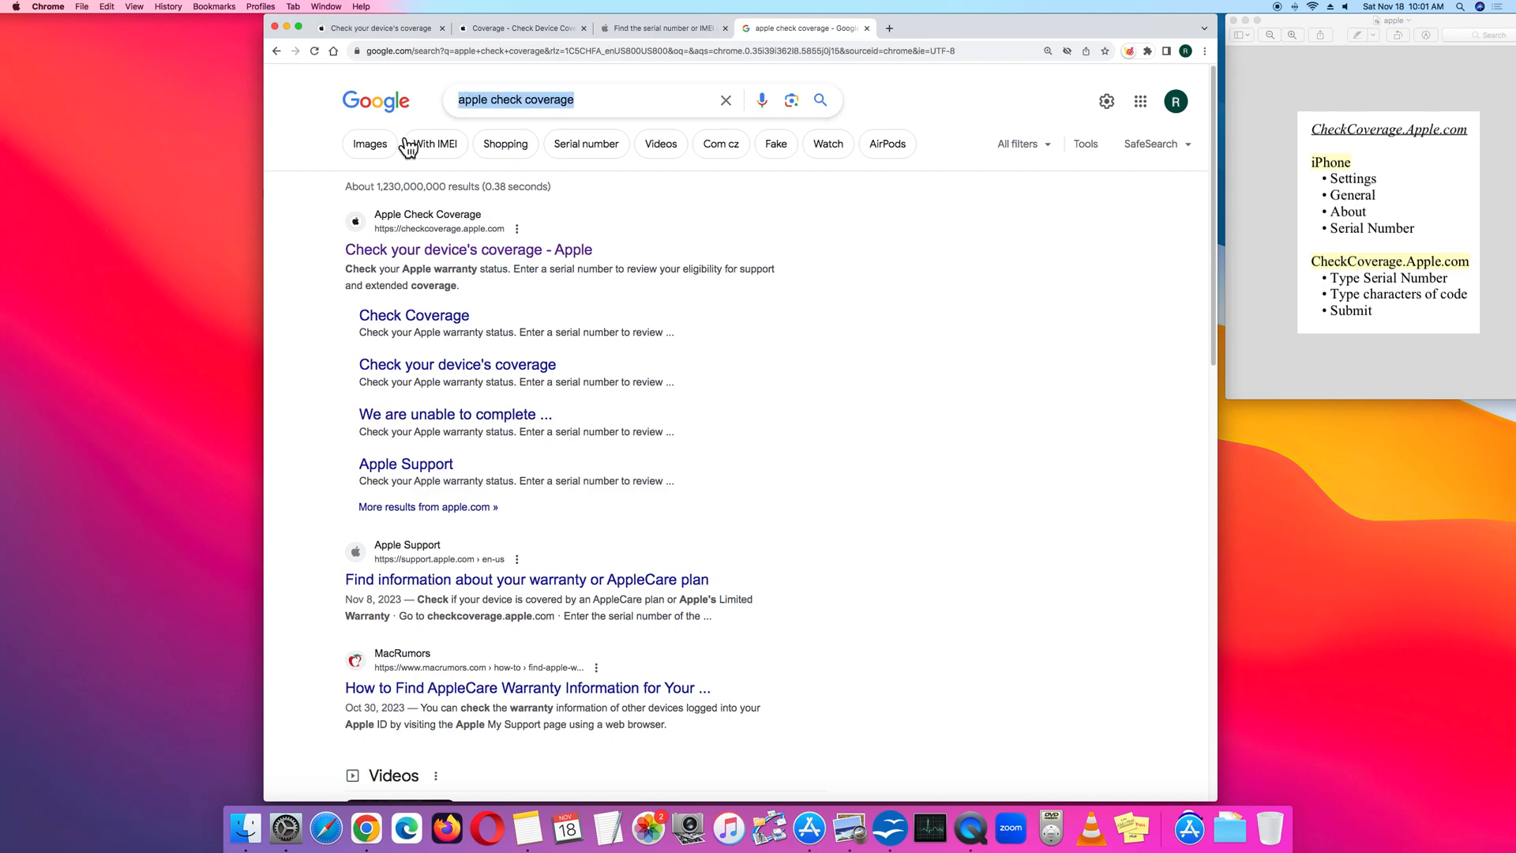
{"action": "mouse_move", "coordinate": [372, 44]}
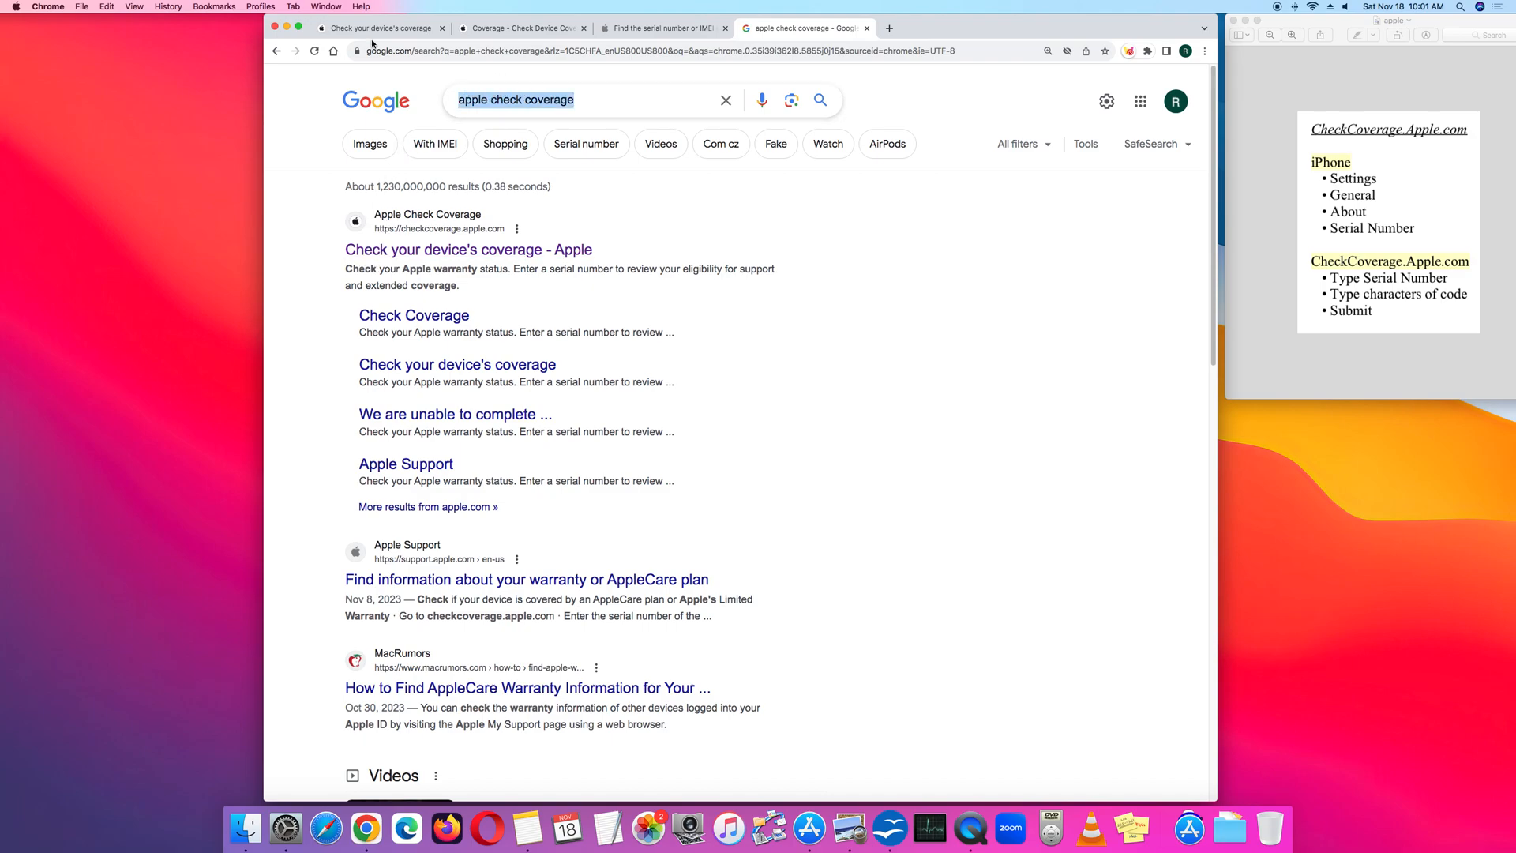
Return to the device coverage form and place the cursor in the code field
{"action": "left_click", "coordinate": [467, 249]}
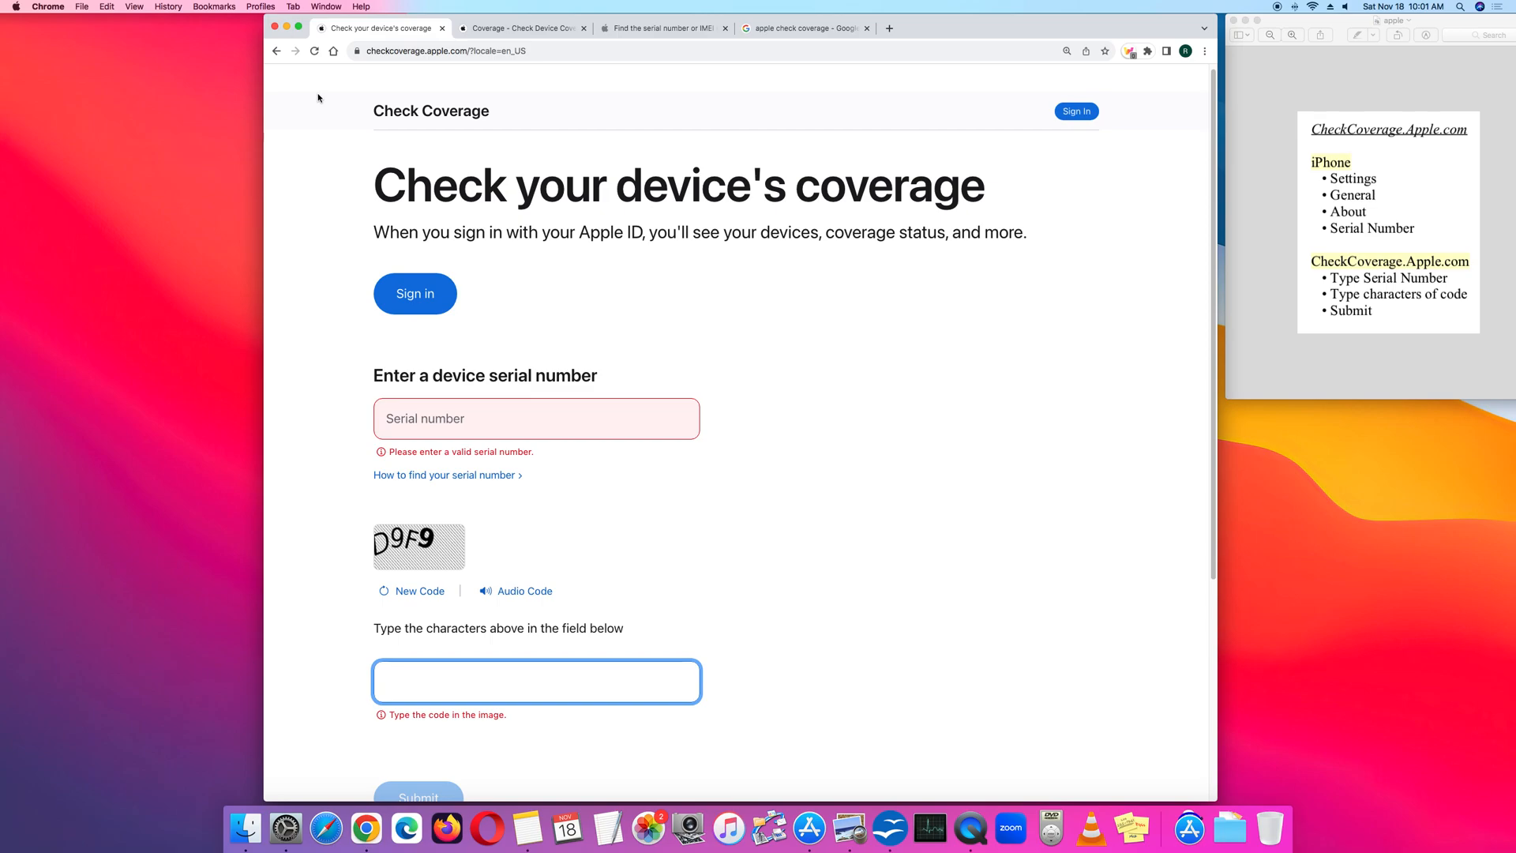
{"action": "left_click", "coordinate": [535, 681]}
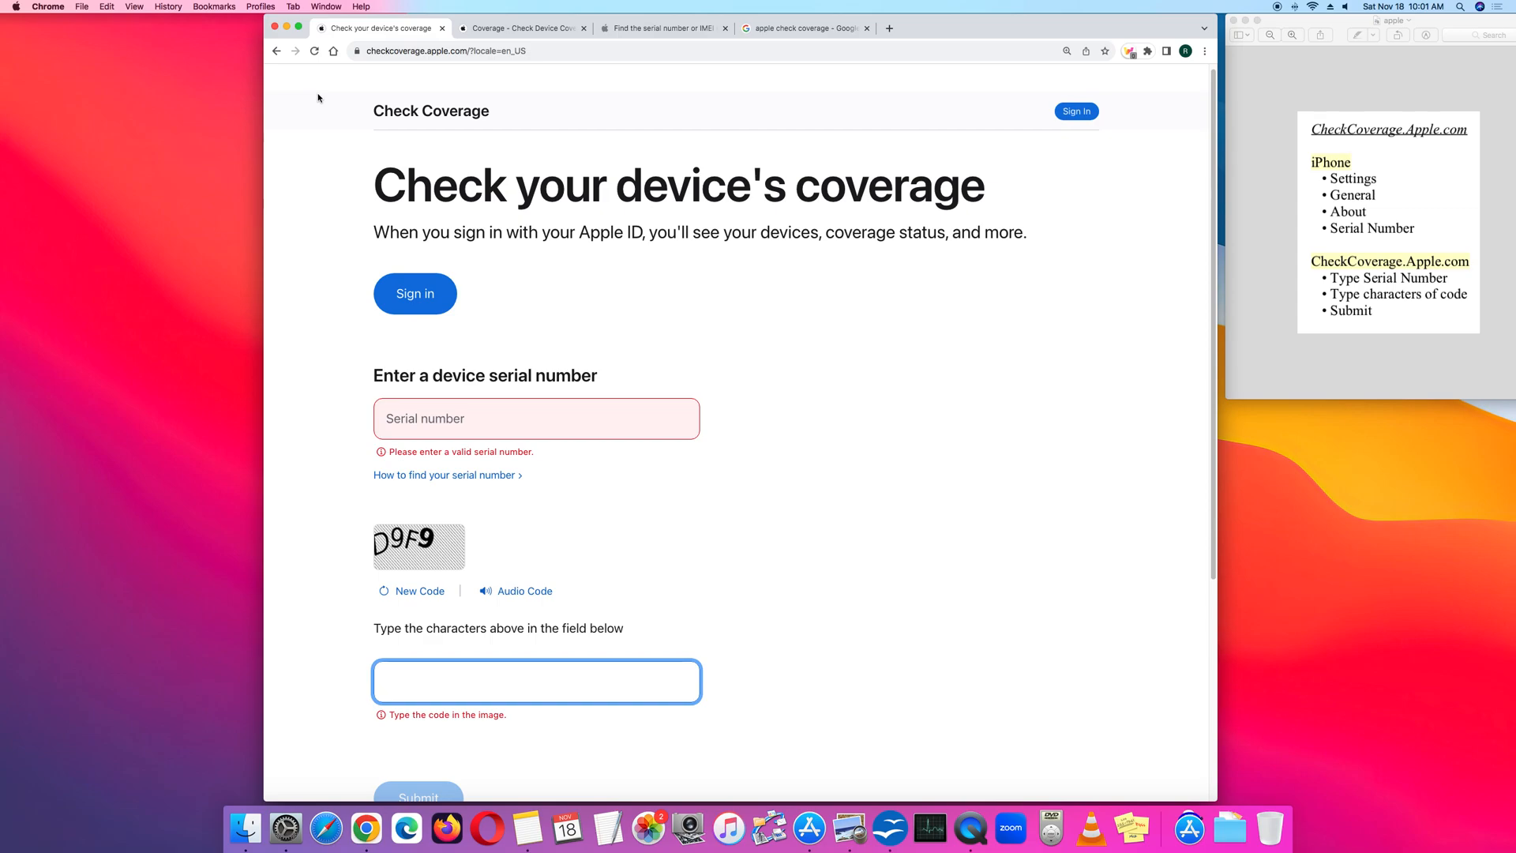
View Apple's guide on finding an iPhone's serial number or IMEI
{"action": "left_click", "coordinate": [662, 26]}
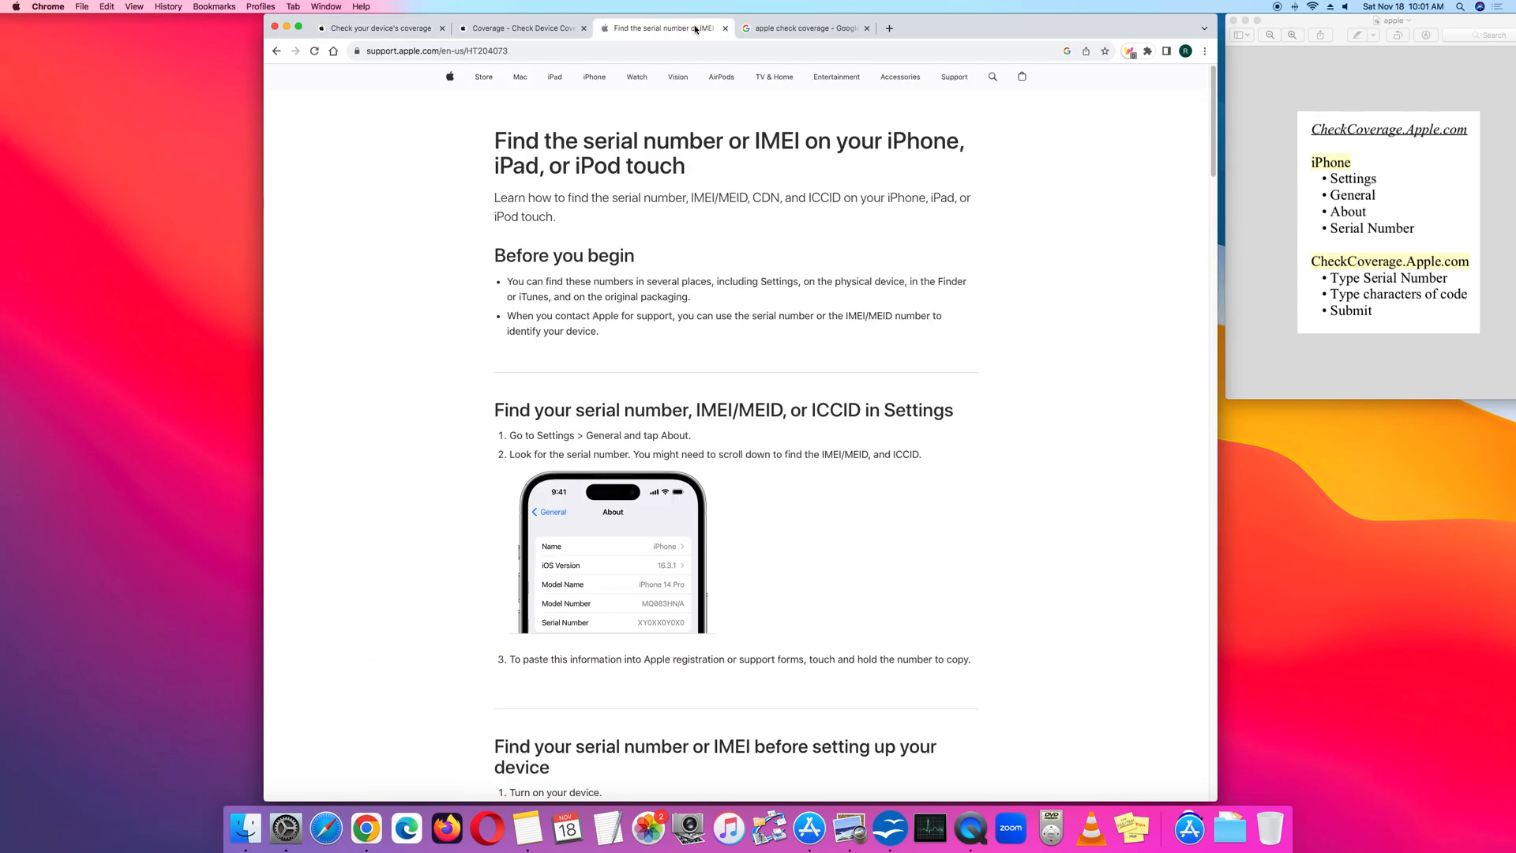
{"action": "mouse_move", "coordinate": [578, 371]}
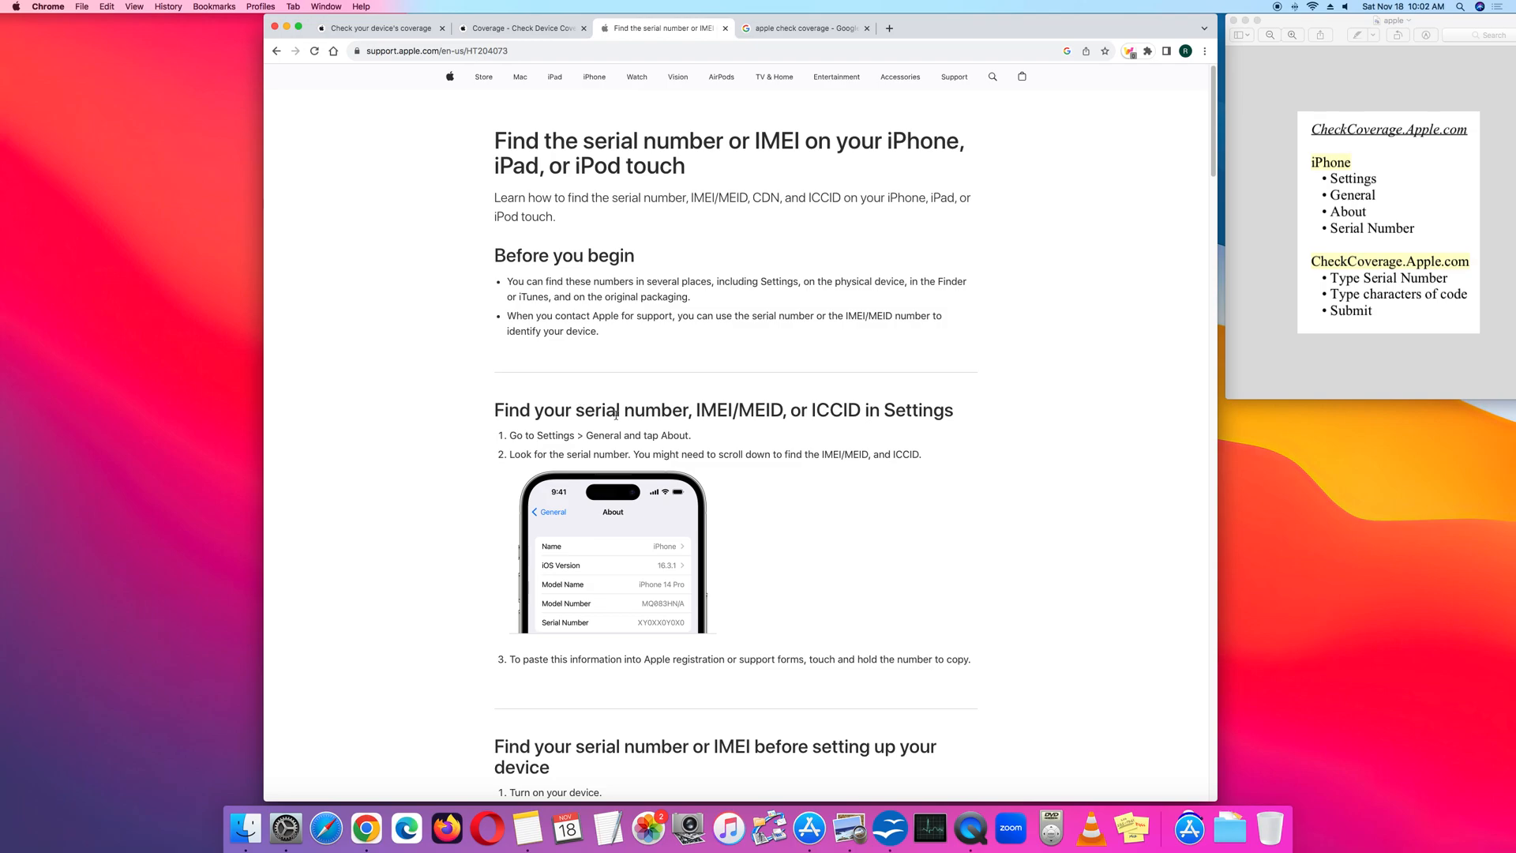
{"action": "mouse_move", "coordinate": [700, 437]}
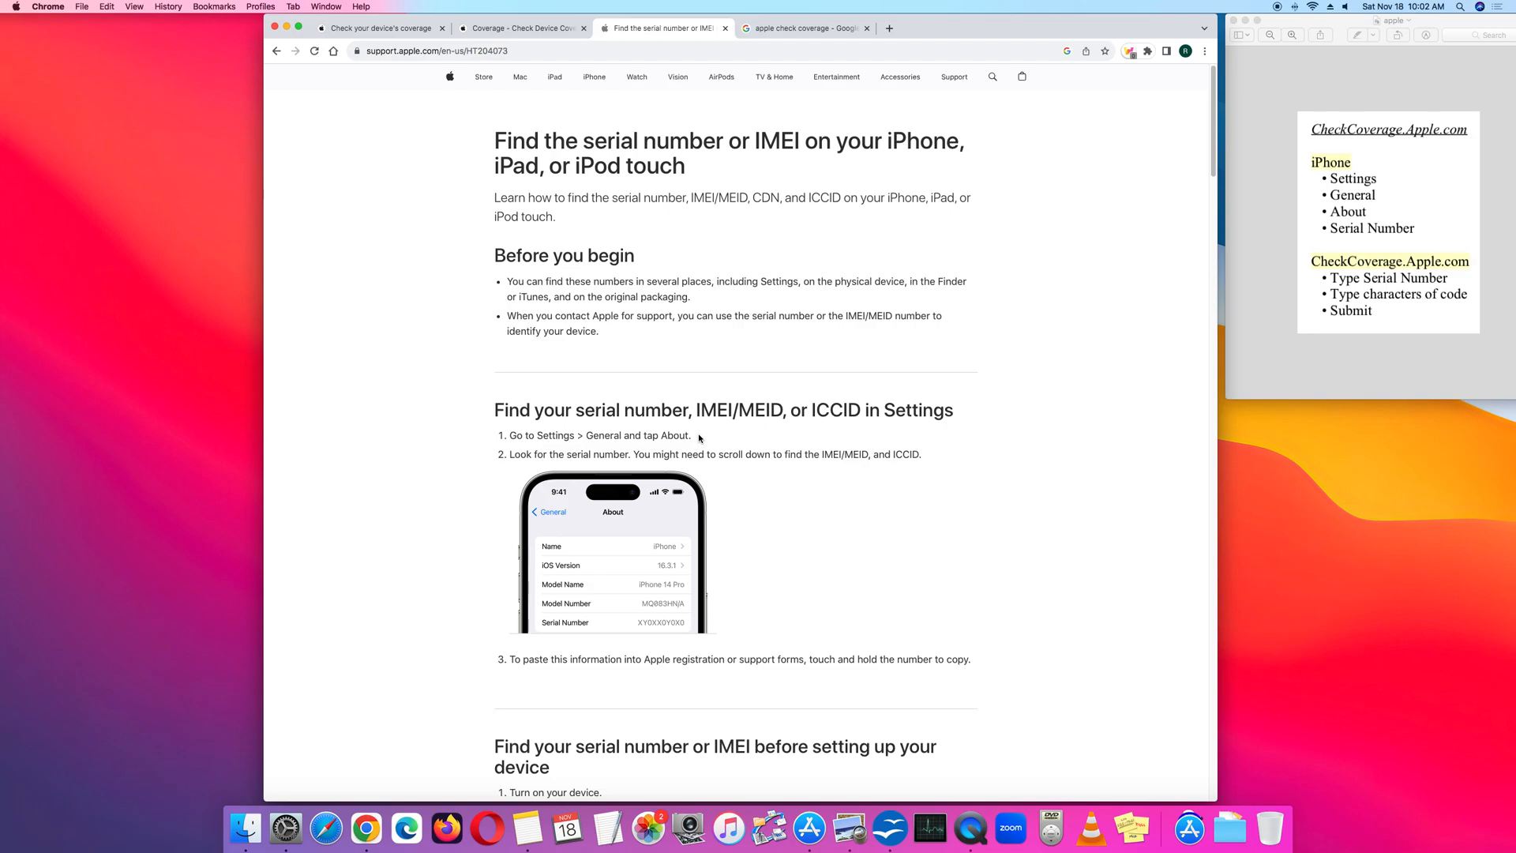
{"action": "mouse_move", "coordinate": [695, 591]}
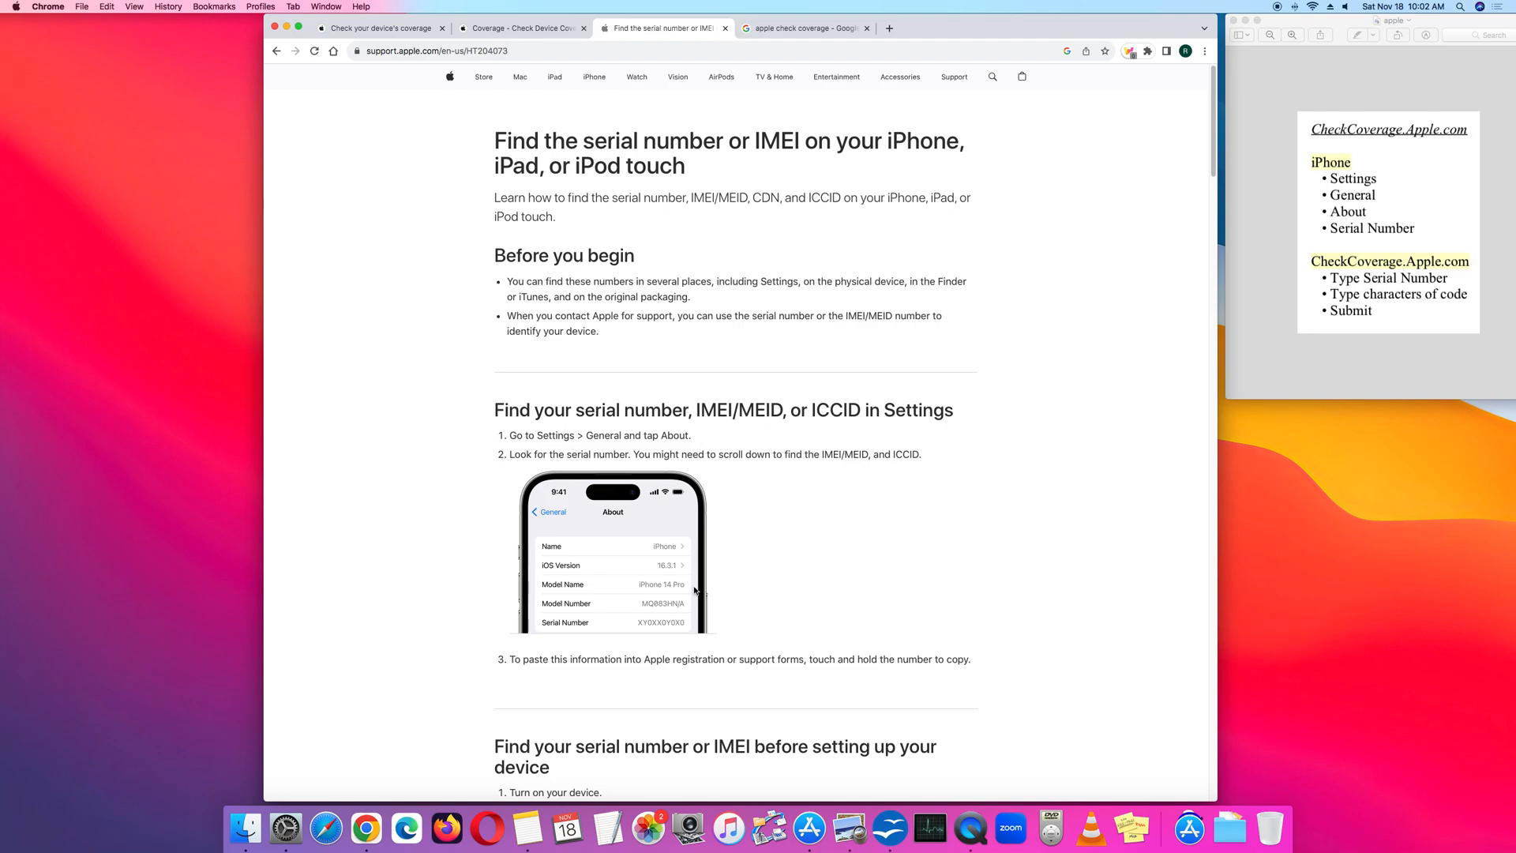
{"action": "mouse_move", "coordinate": [584, 632]}
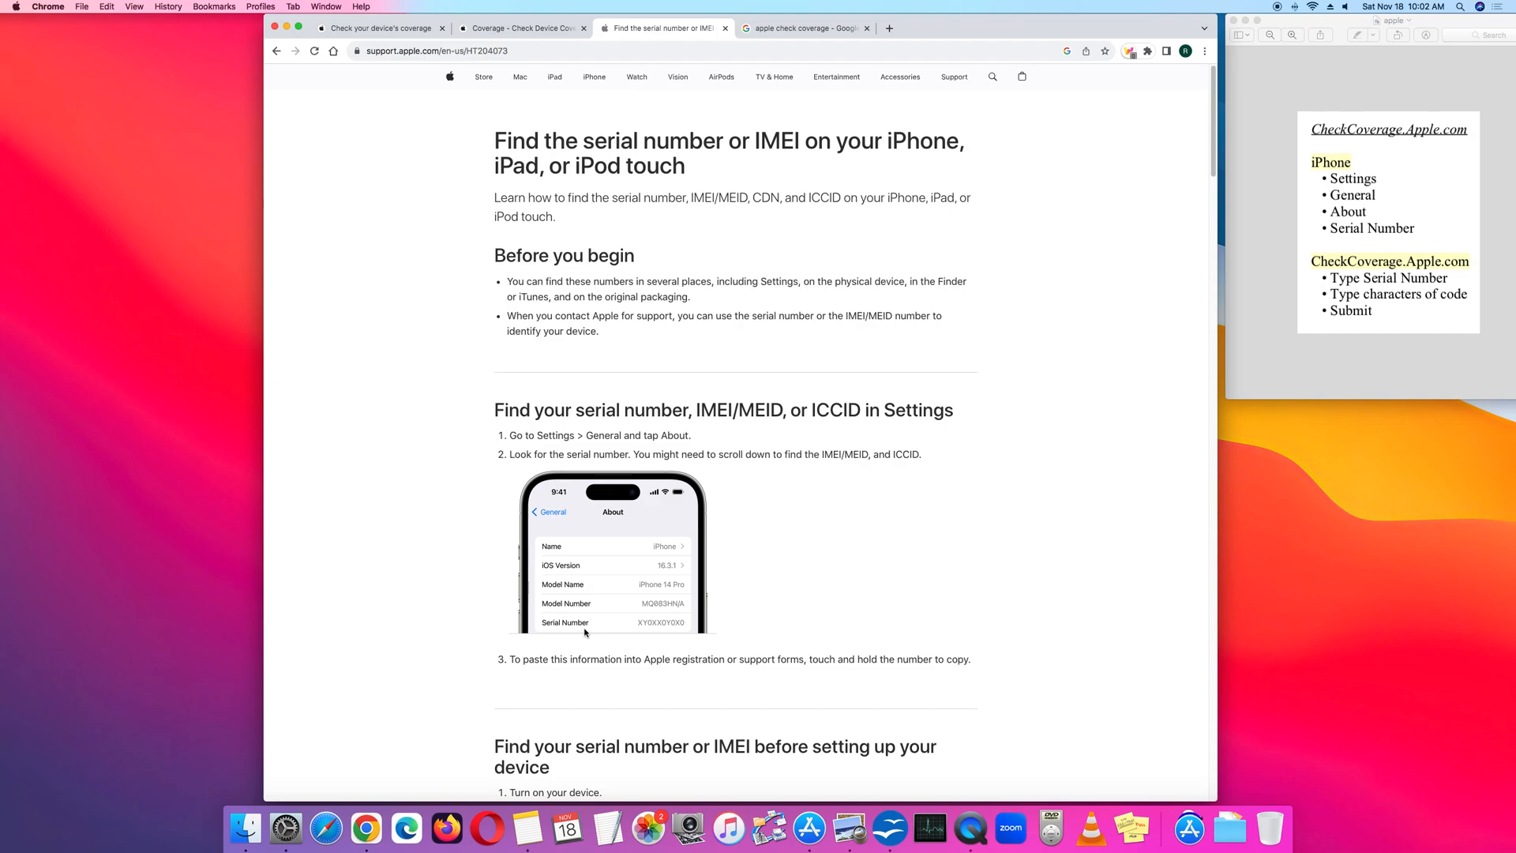
{"action": "mouse_move", "coordinate": [557, 347]}
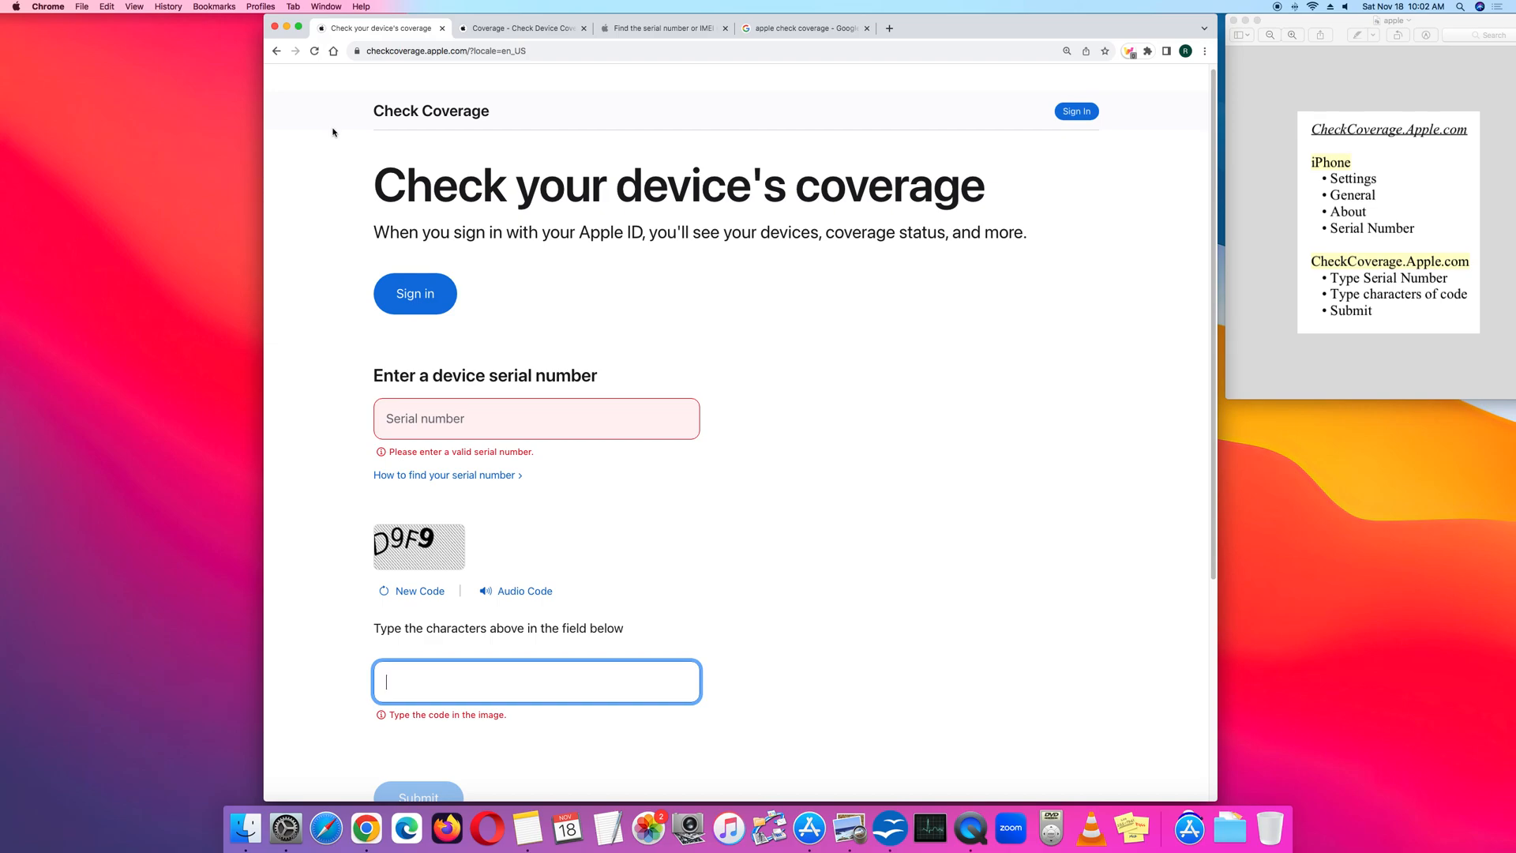
{"action": "mouse_move", "coordinate": [382, 425]}
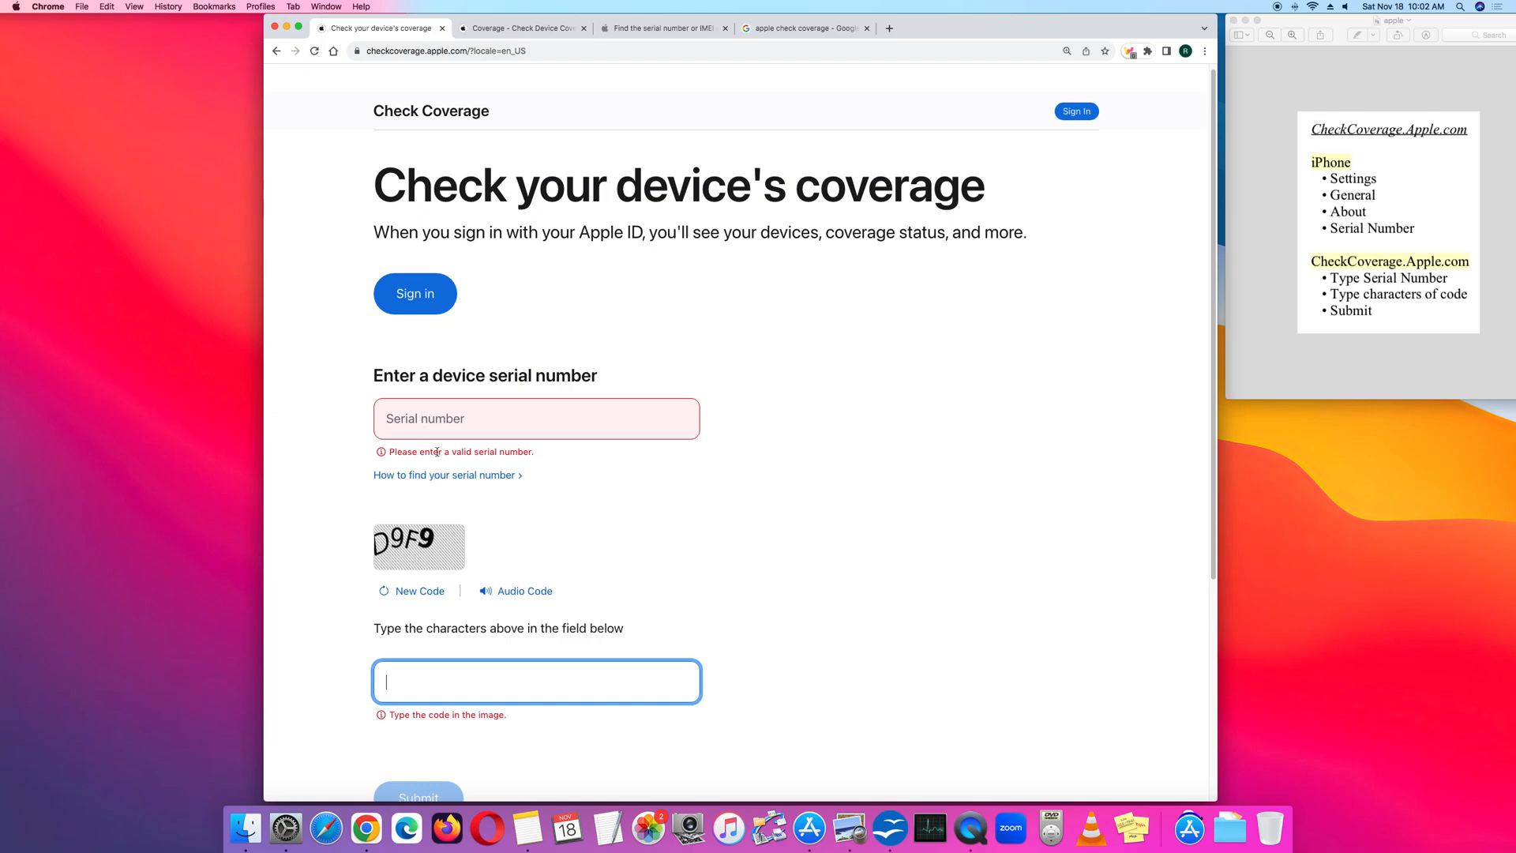
{"action": "mouse_move", "coordinate": [573, 522]}
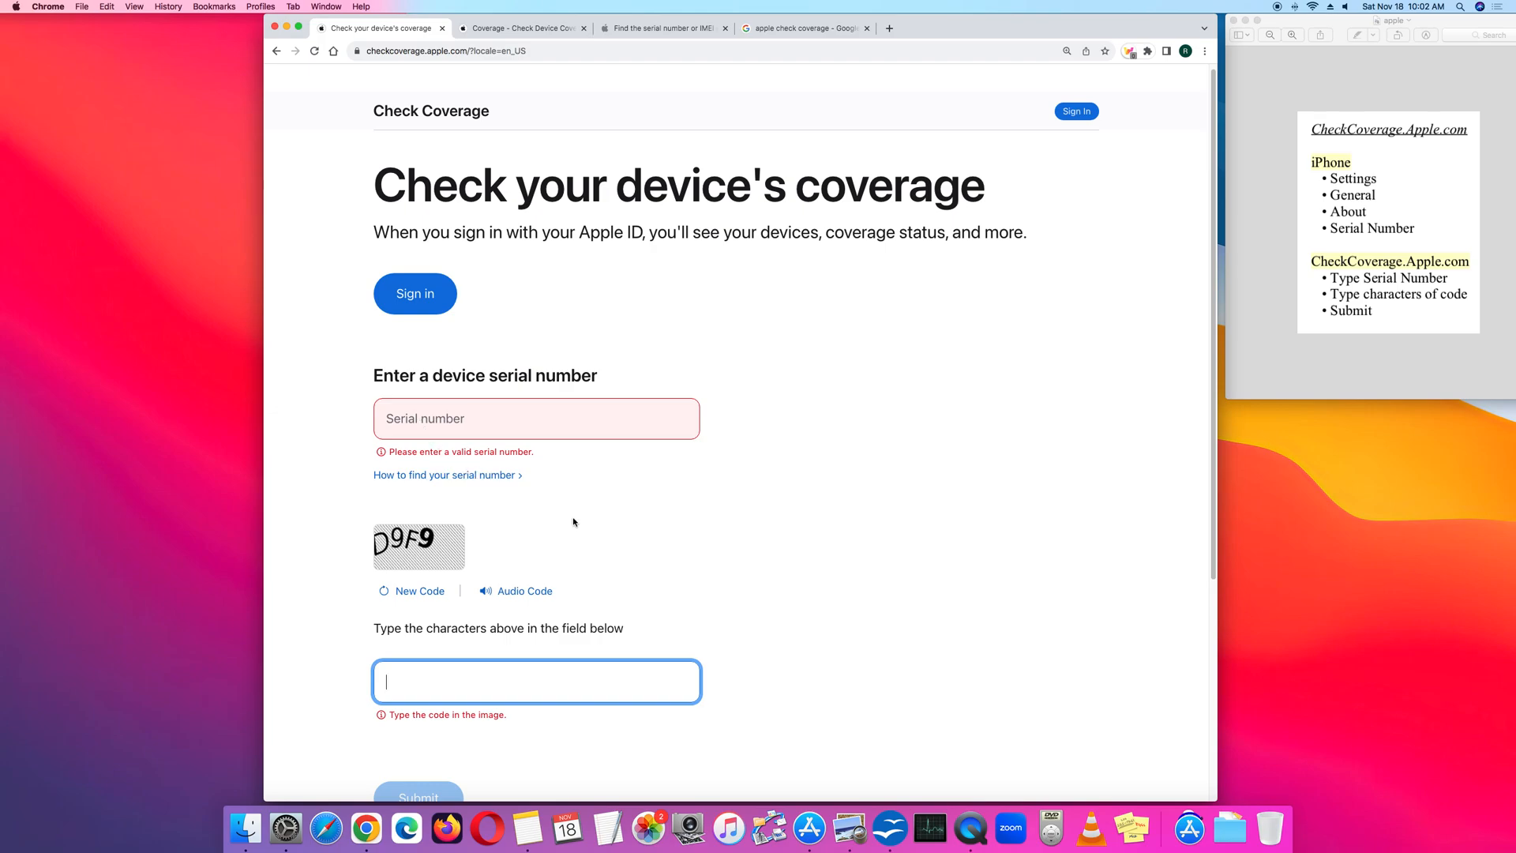
{"action": "mouse_move", "coordinate": [480, 553]}
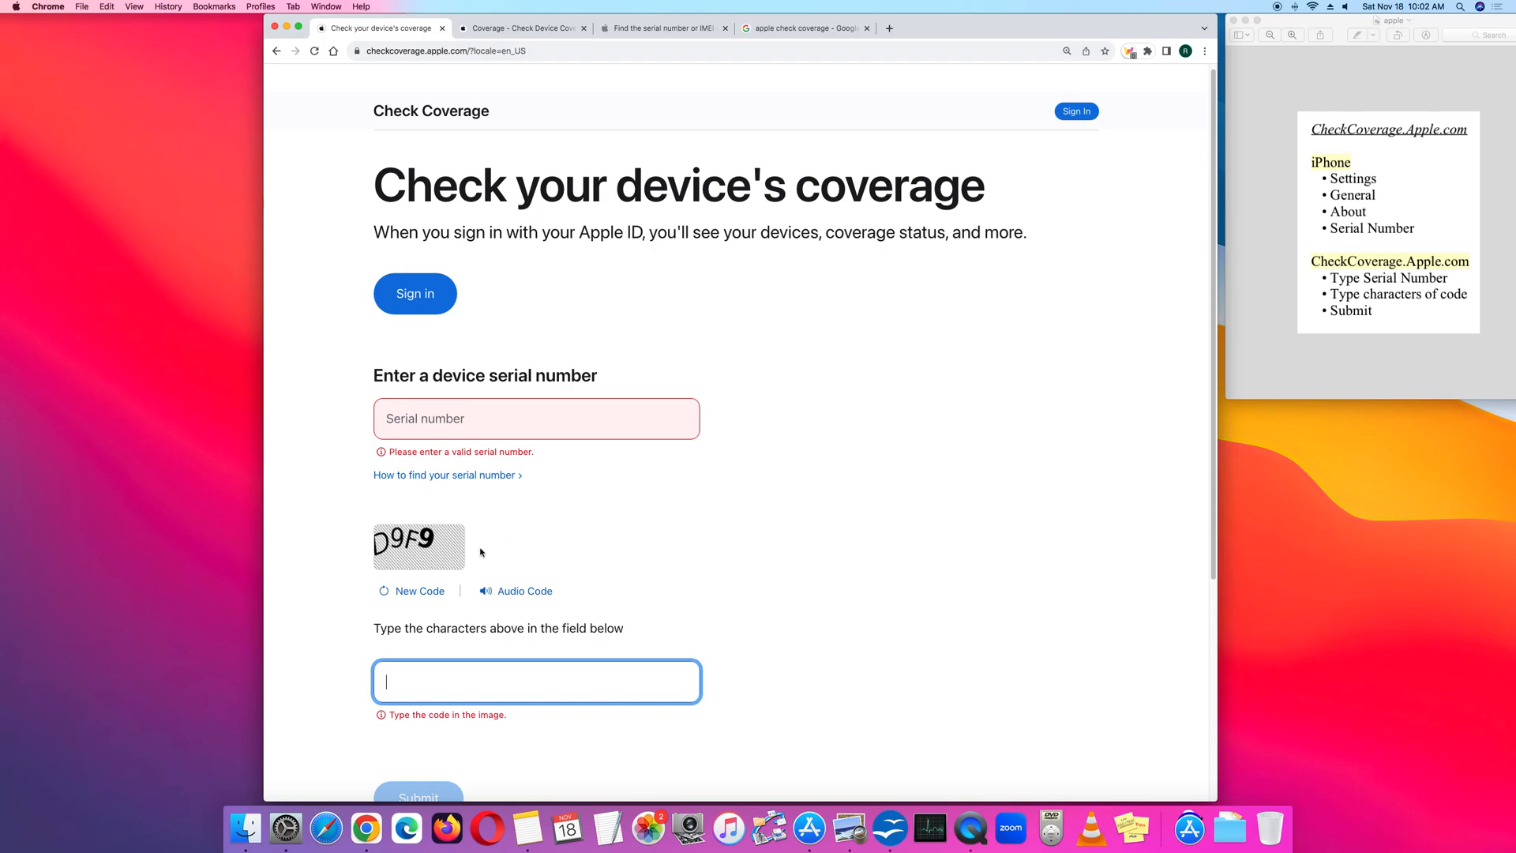
{"action": "mouse_move", "coordinate": [451, 575]}
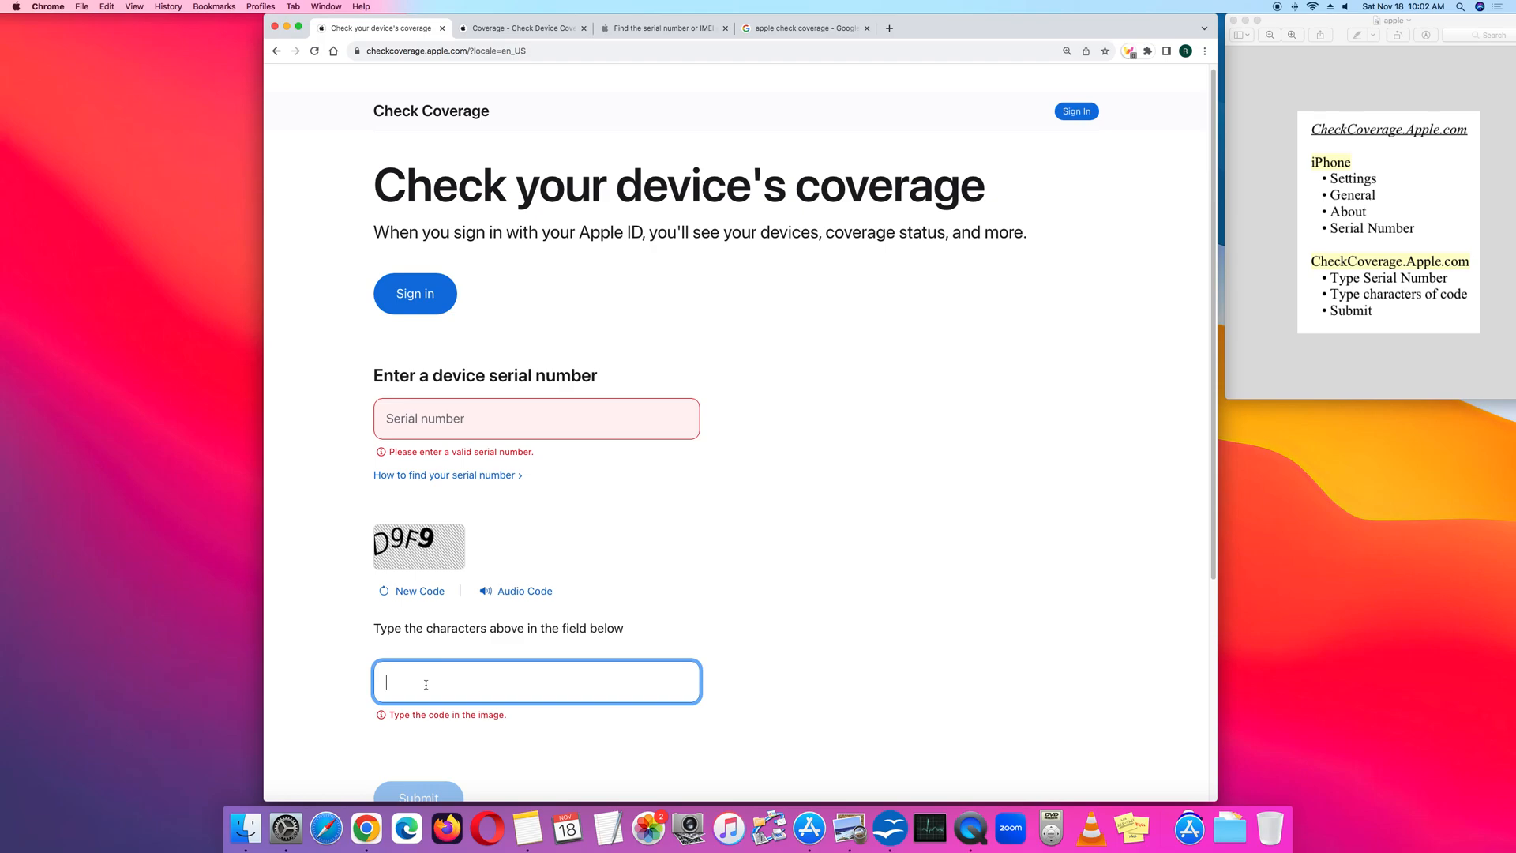
Scroll the Check Coverage page to review the iPhone 6 'Coverage Expired' result
{"action": "scroll", "scroll_direction": "up", "scroll_amount": 3}
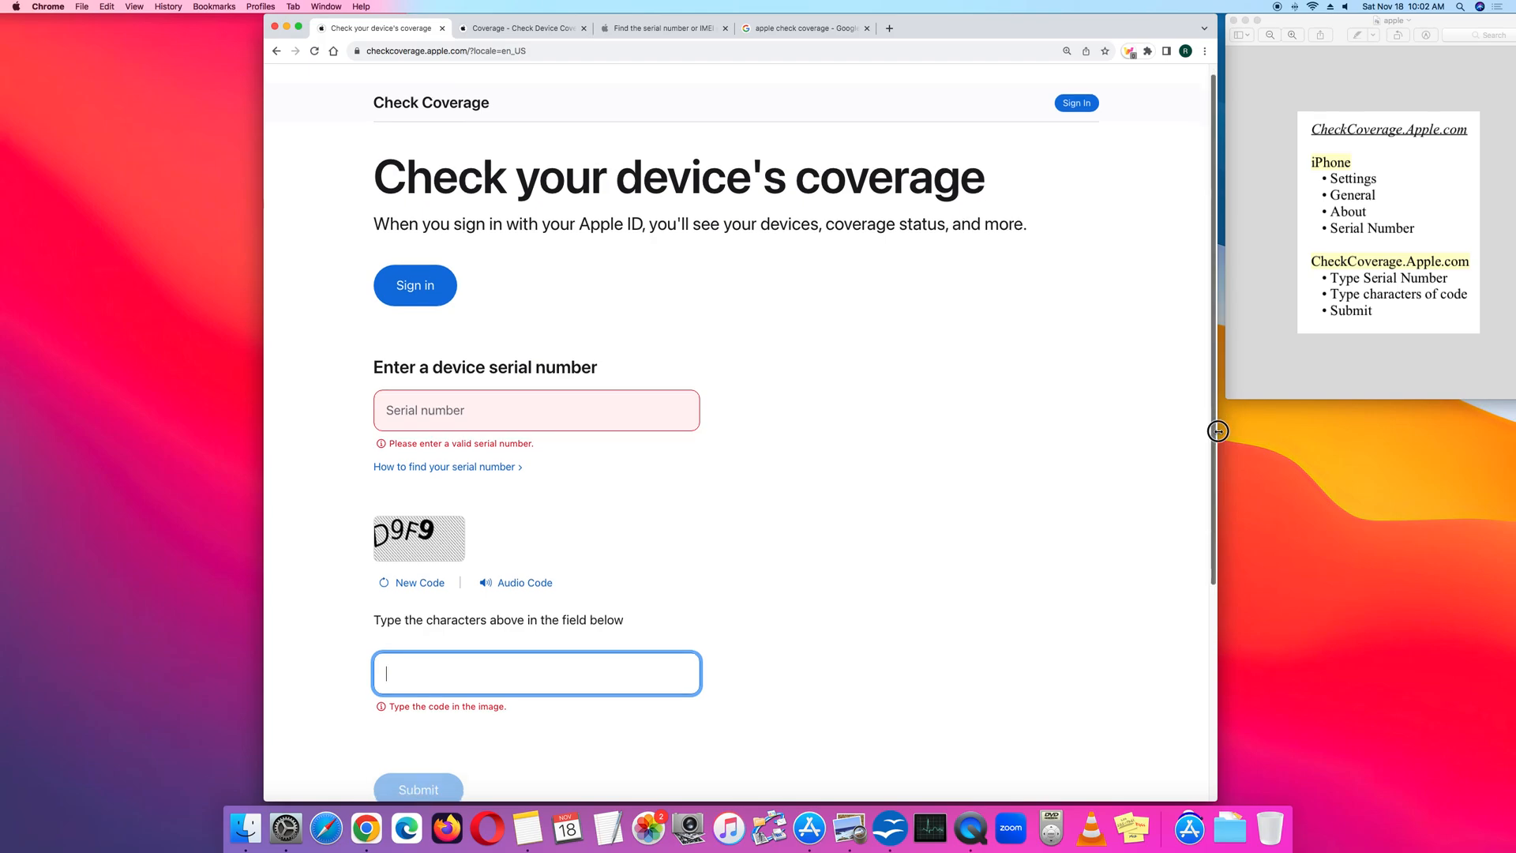
{"action": "scroll", "scroll_direction": "down", "scroll_amount": 3}
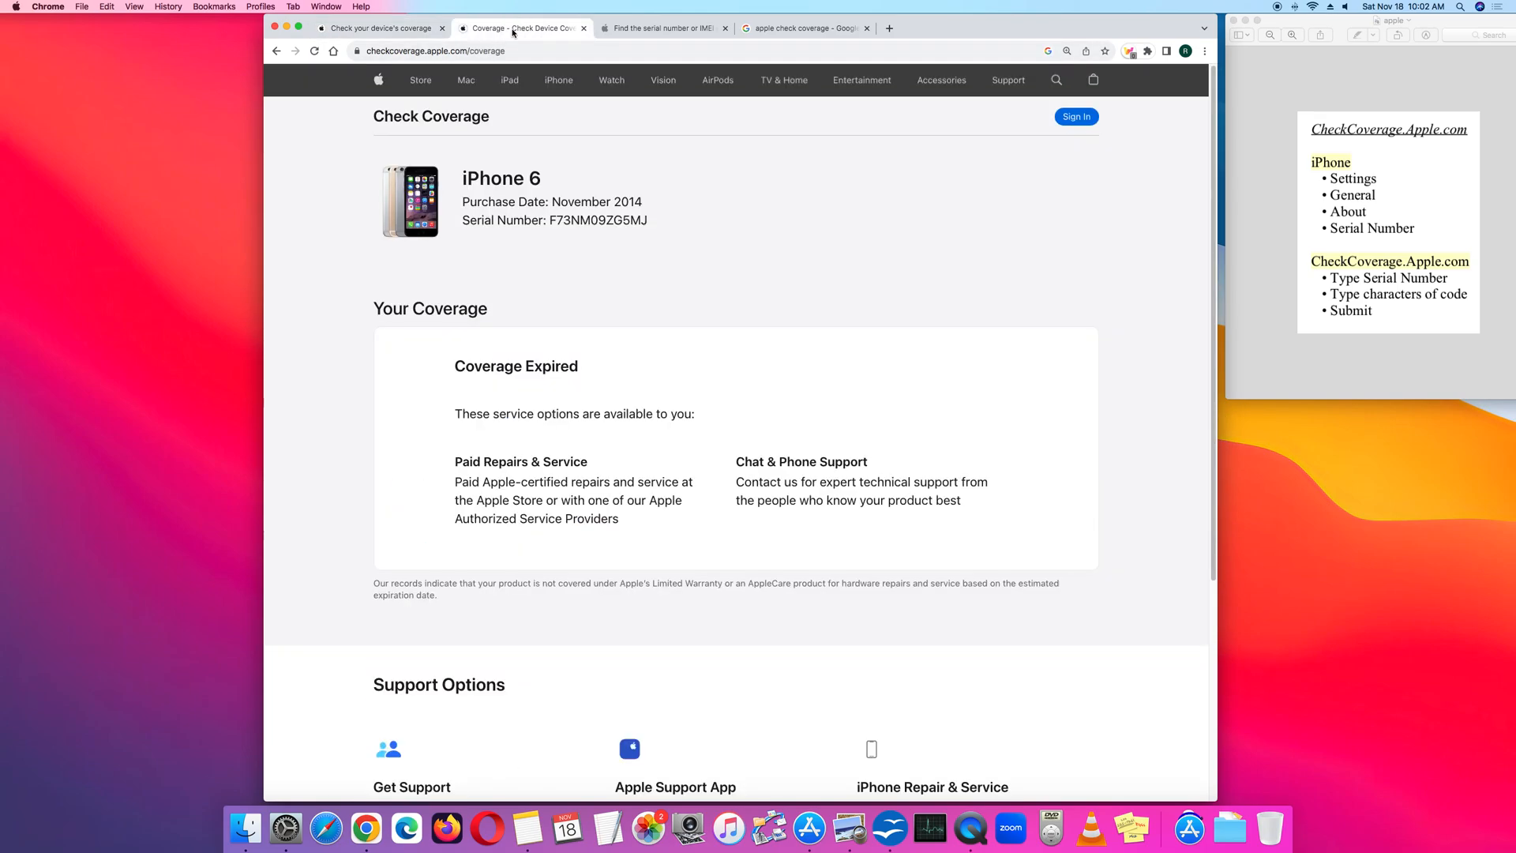
{"action": "mouse_move", "coordinate": [622, 283]}
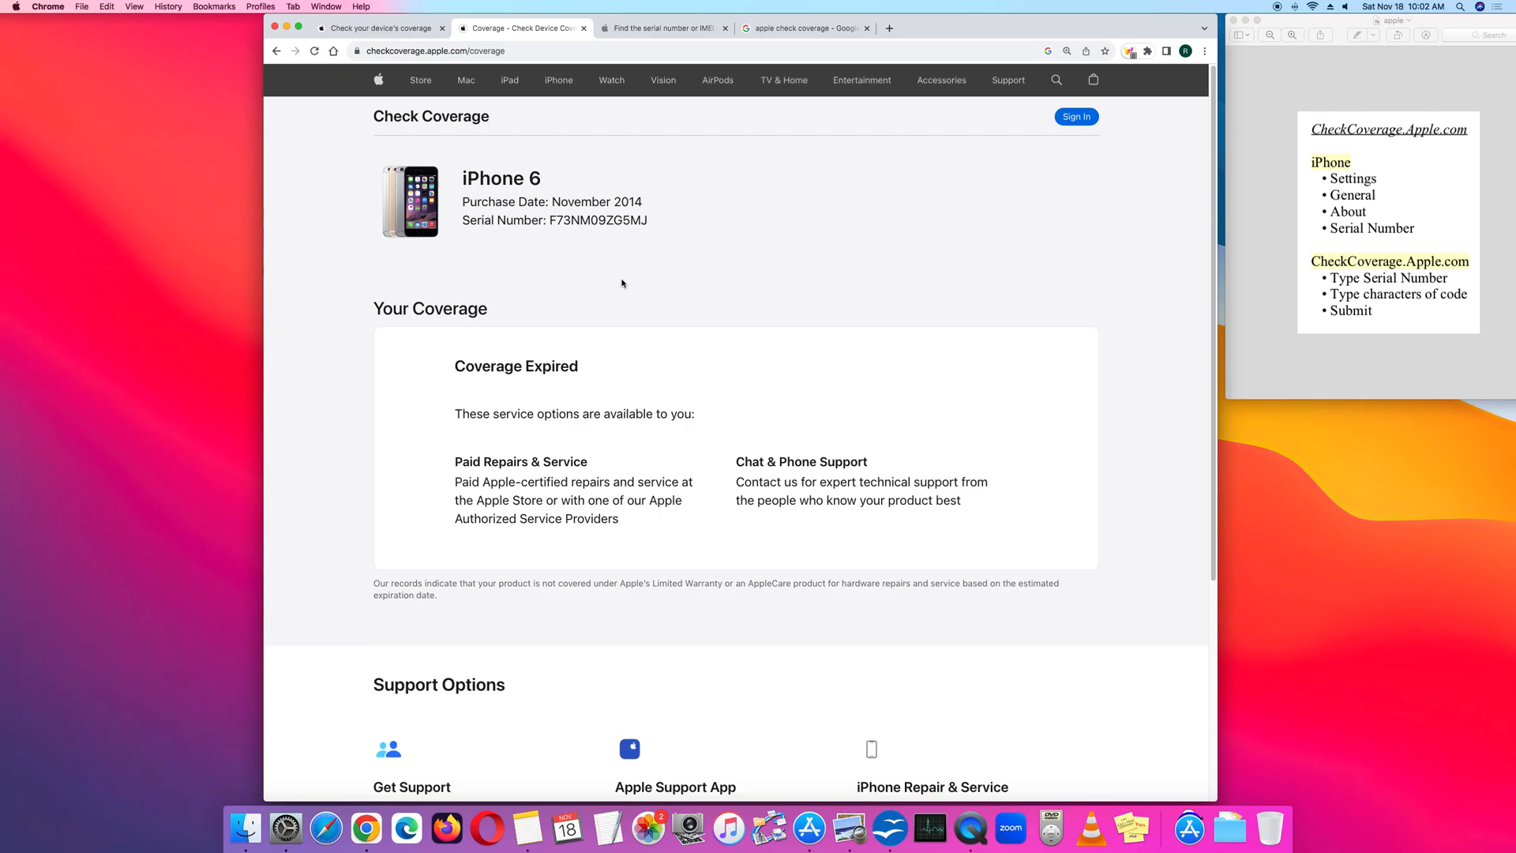